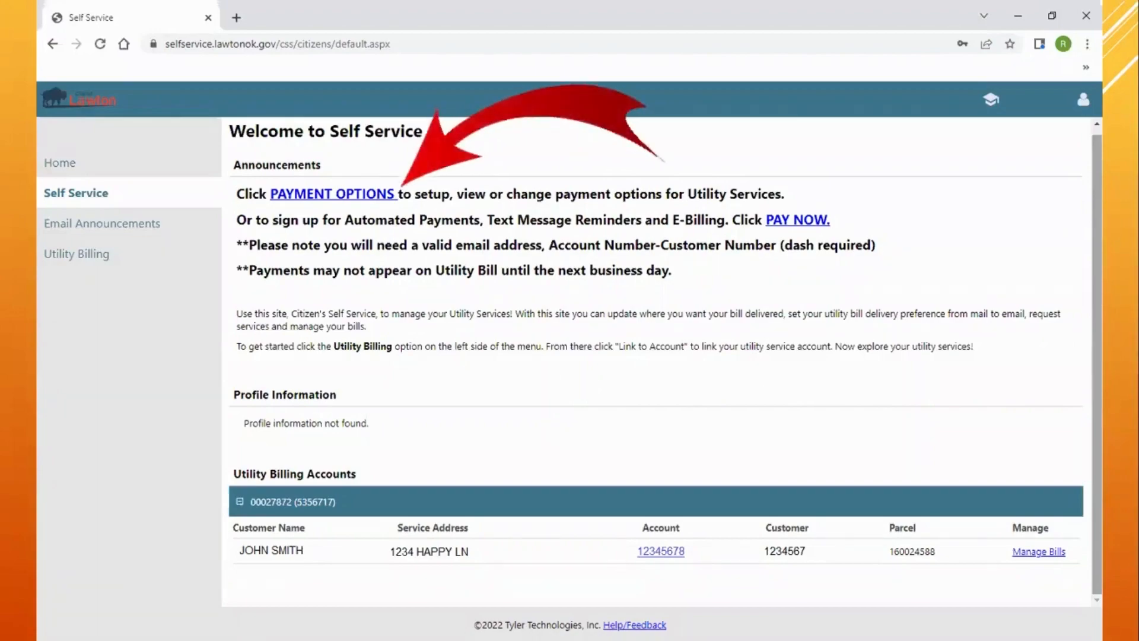
Follow the PAYMENT OPTIONS announcement link to the Online Bill Pay sign-in portal
click(332, 194)
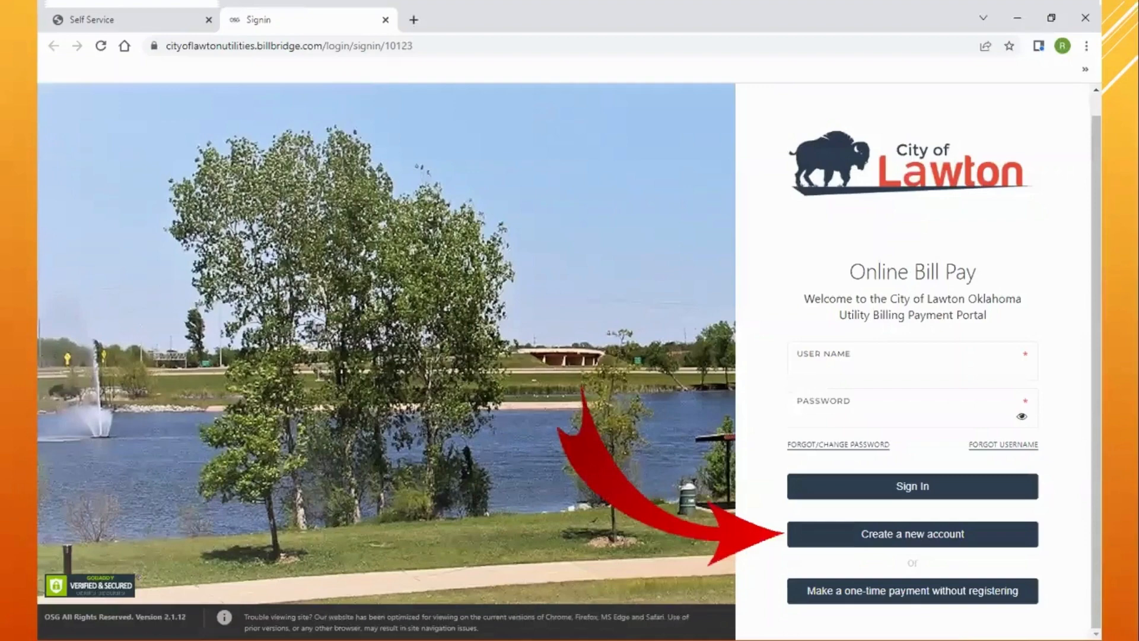
Create a new portal account from the registration form and land on its dashboard
click(911, 534)
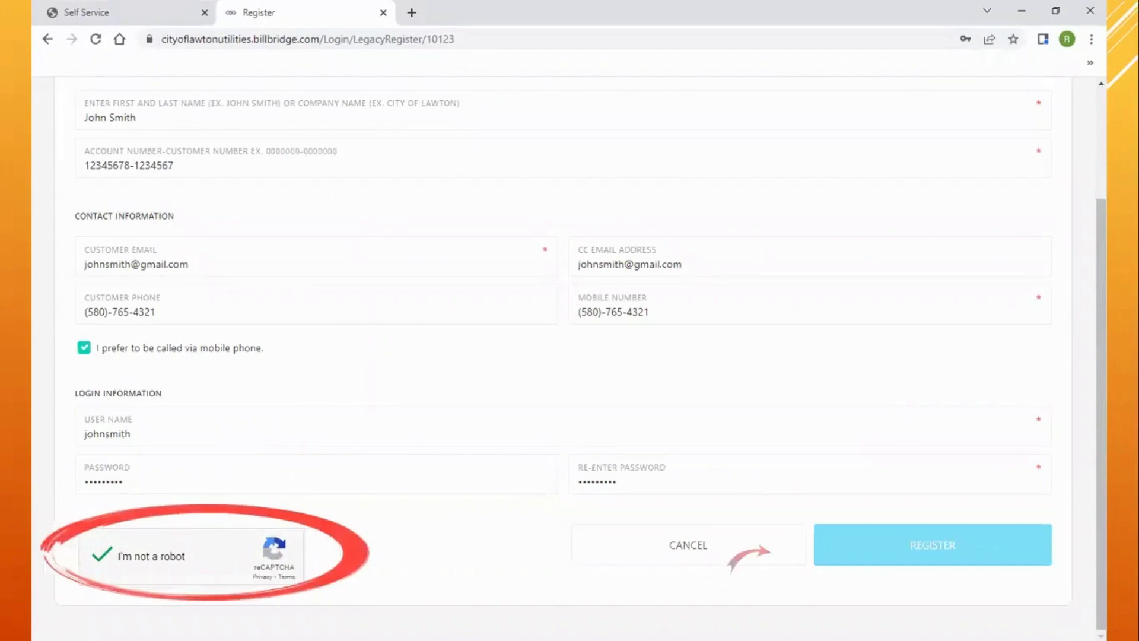
click(932, 545)
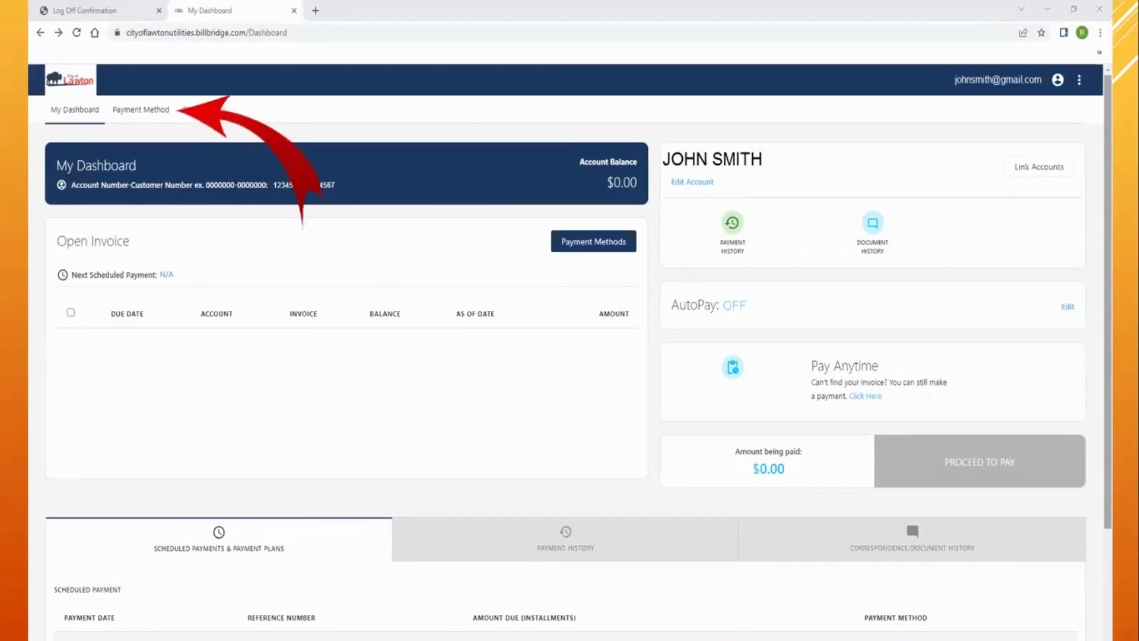
Add a credit card as the default payment method, then enter bank details as 'My Bank'
click(140, 109)
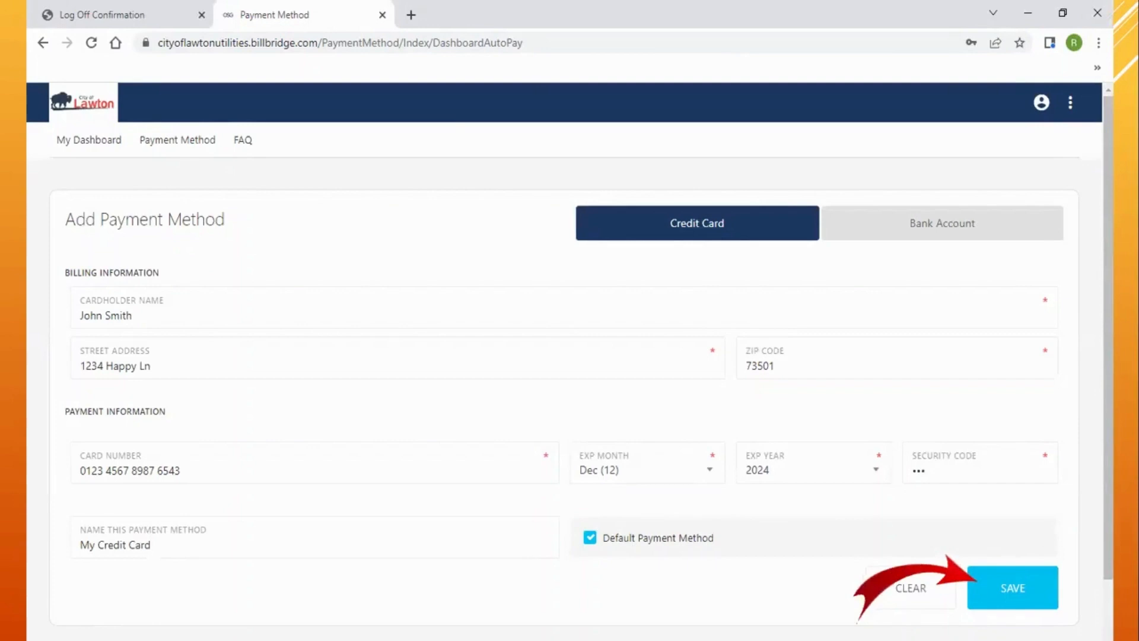
click(941, 223)
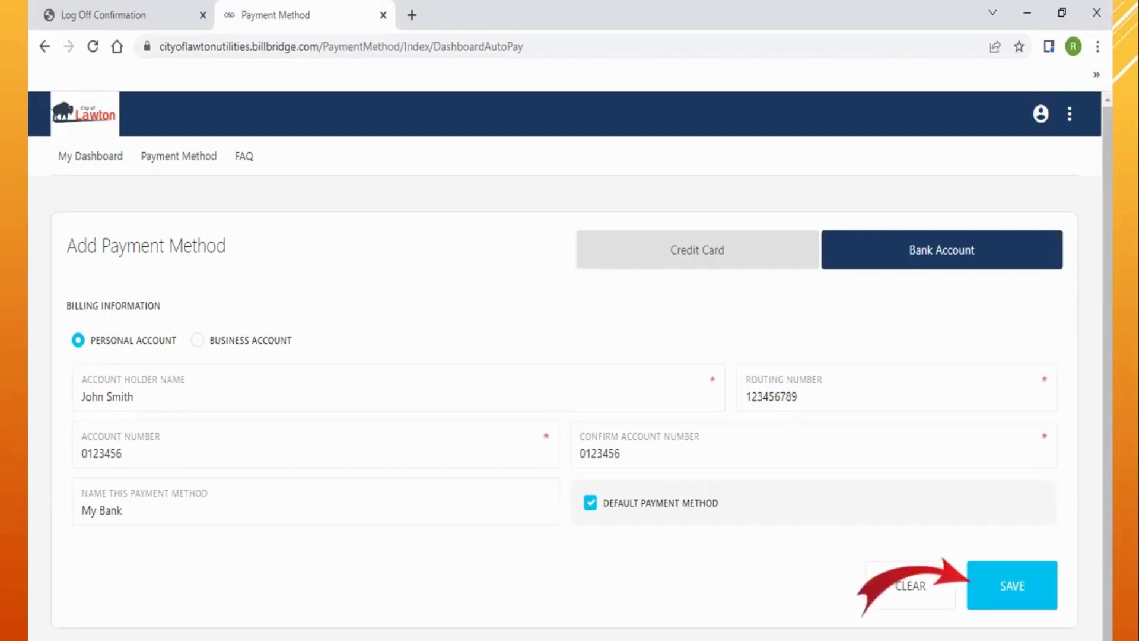
Save the 'My Bank' bank account and return to the dashboard
click(1011, 585)
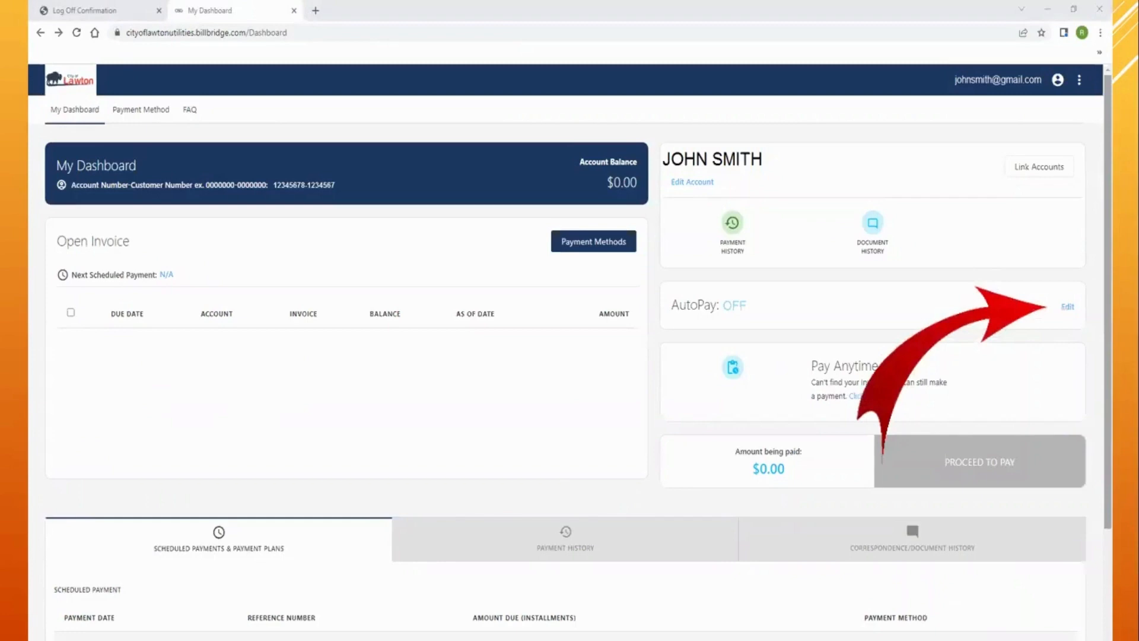
Edit the AutoPay settings and update them so the dashboard shows AutoPay: ON
click(1067, 307)
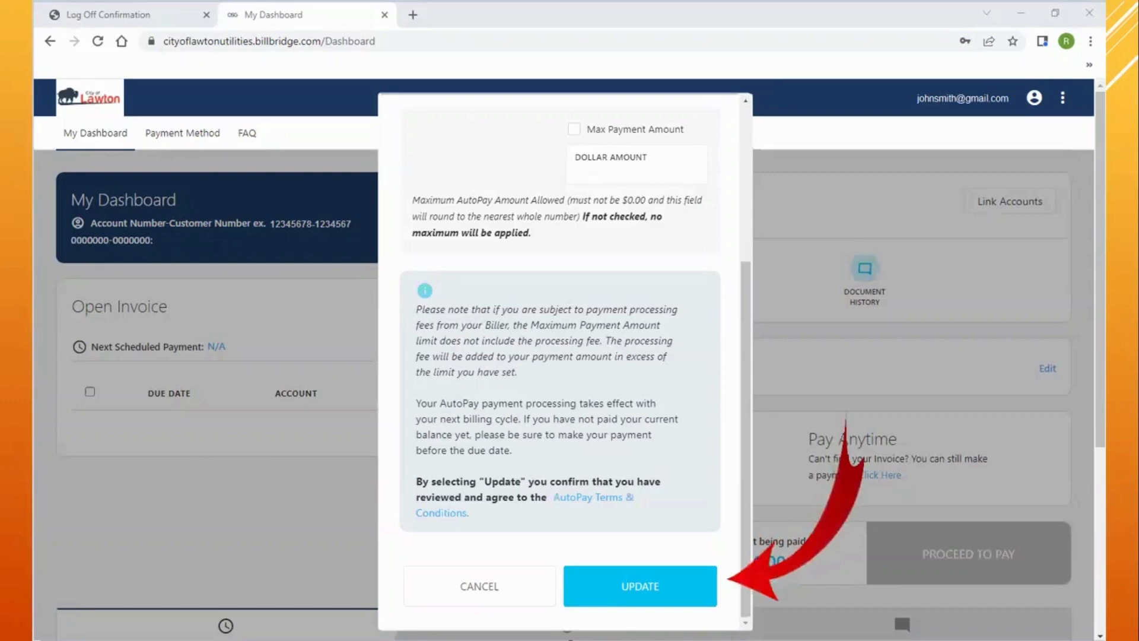
click(639, 586)
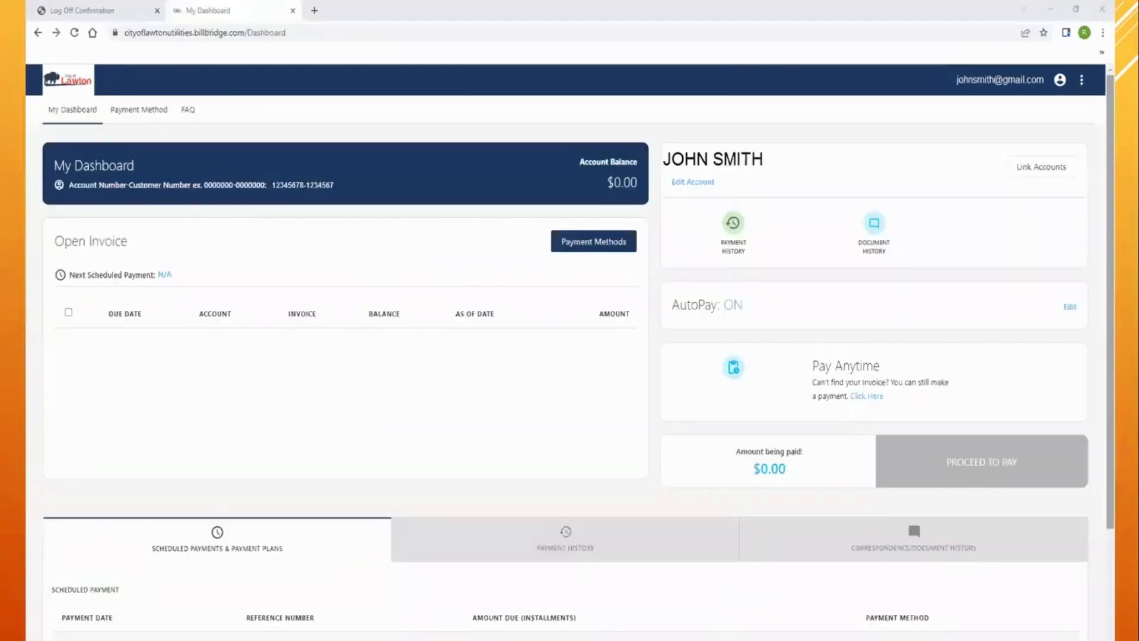